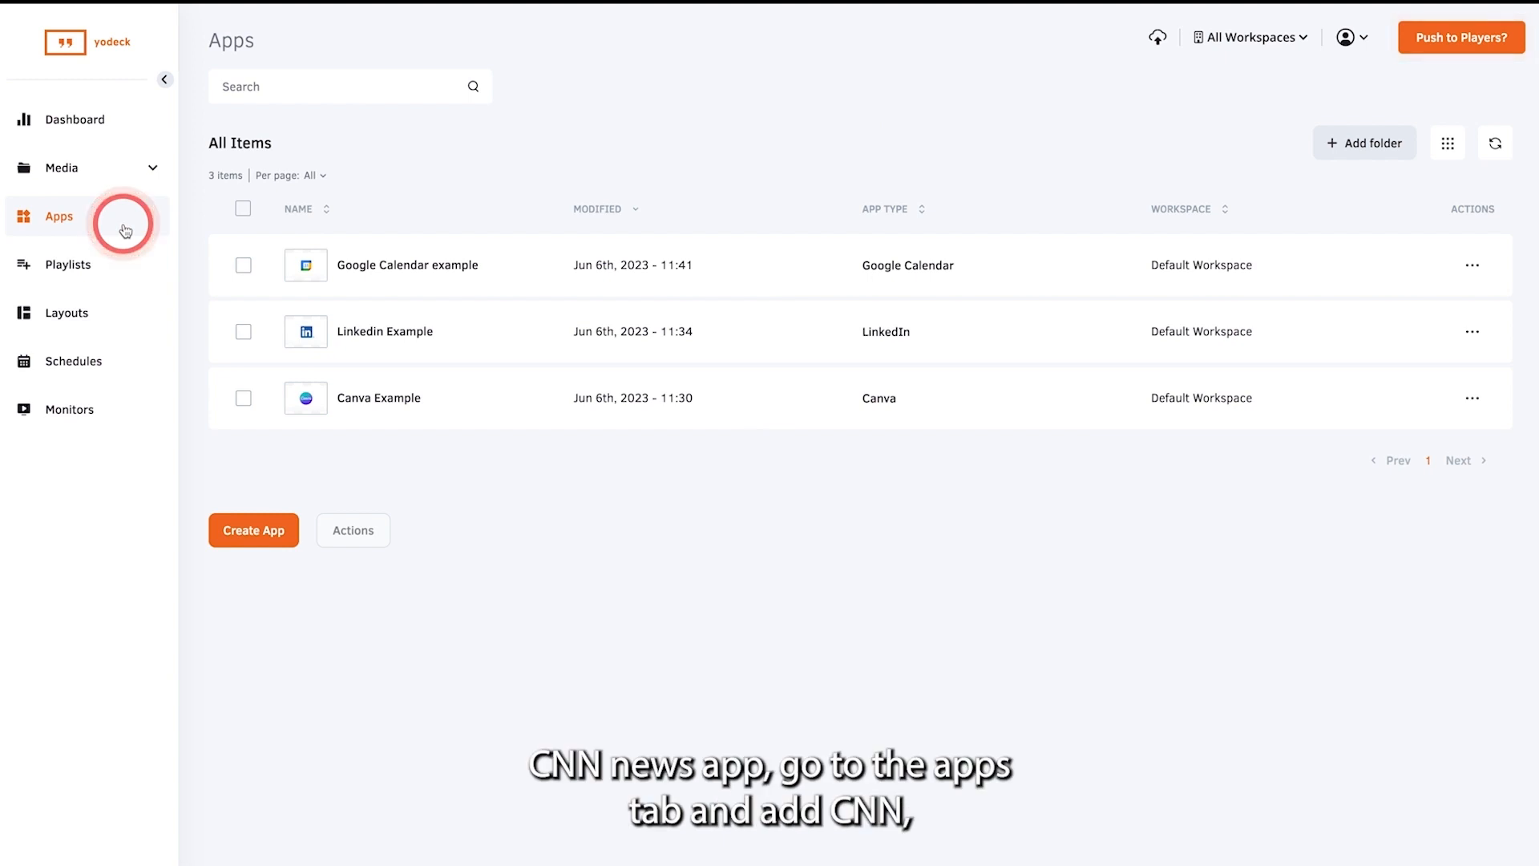
Start a new CNN news app from the Yodeck apps list
left_click(253, 531)
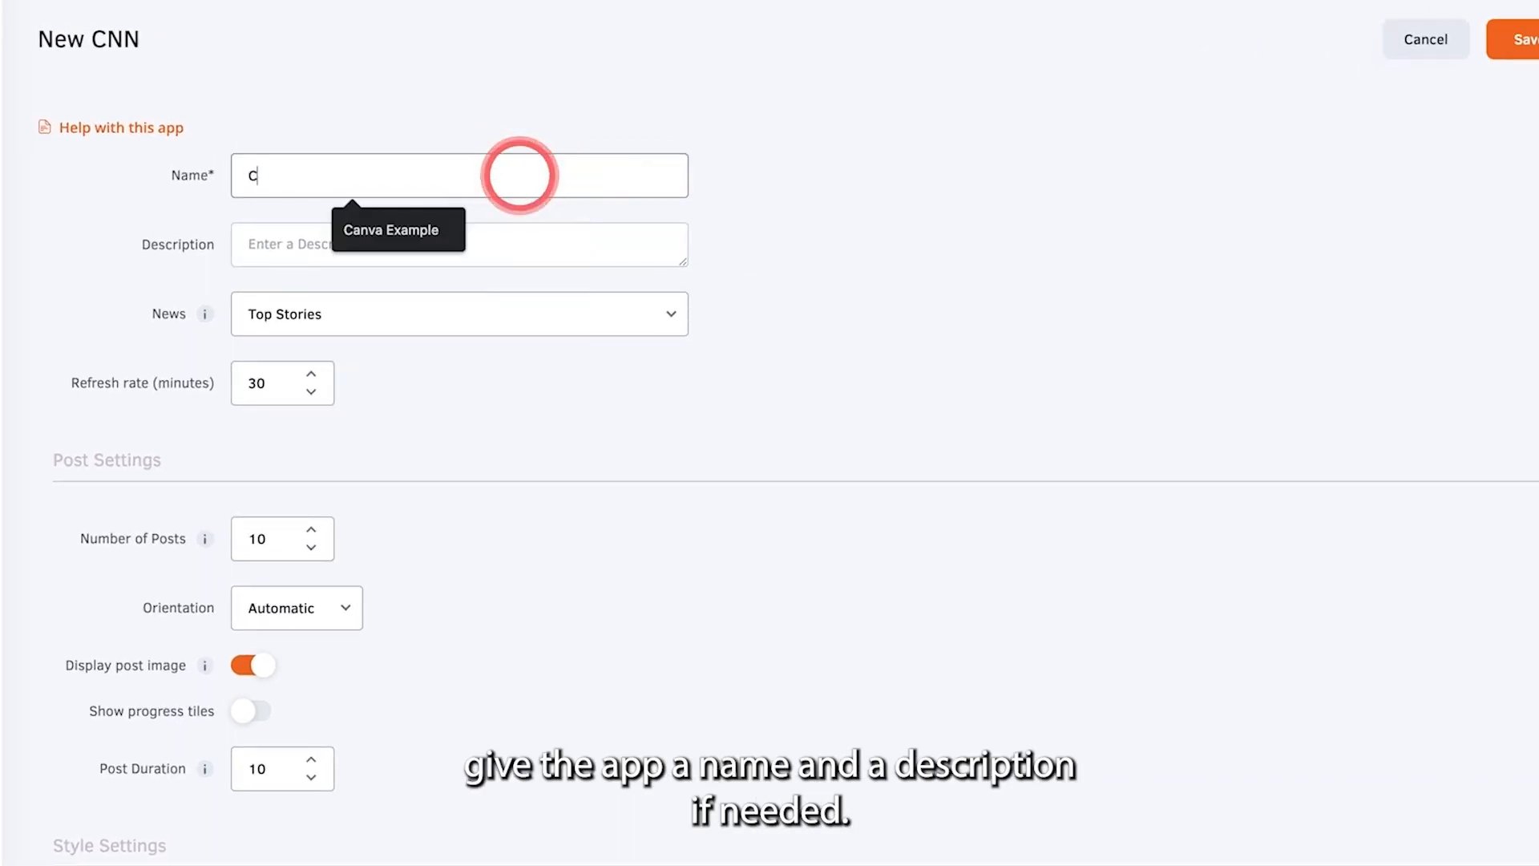
Name the app 'CNN example' and keep Top Stories as its news category
type("CNN example")
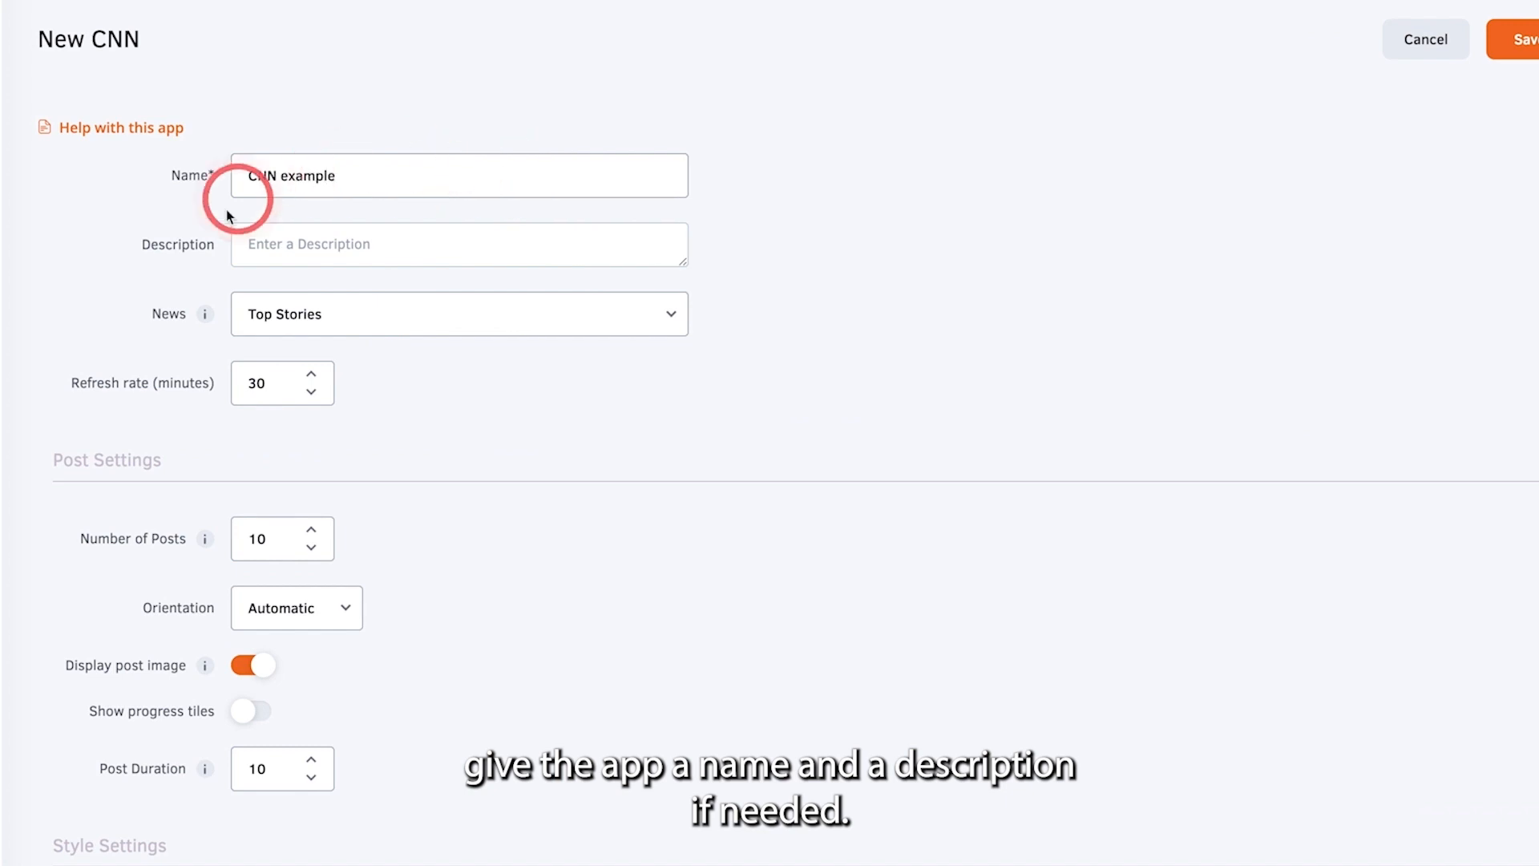
left_click(459, 314)
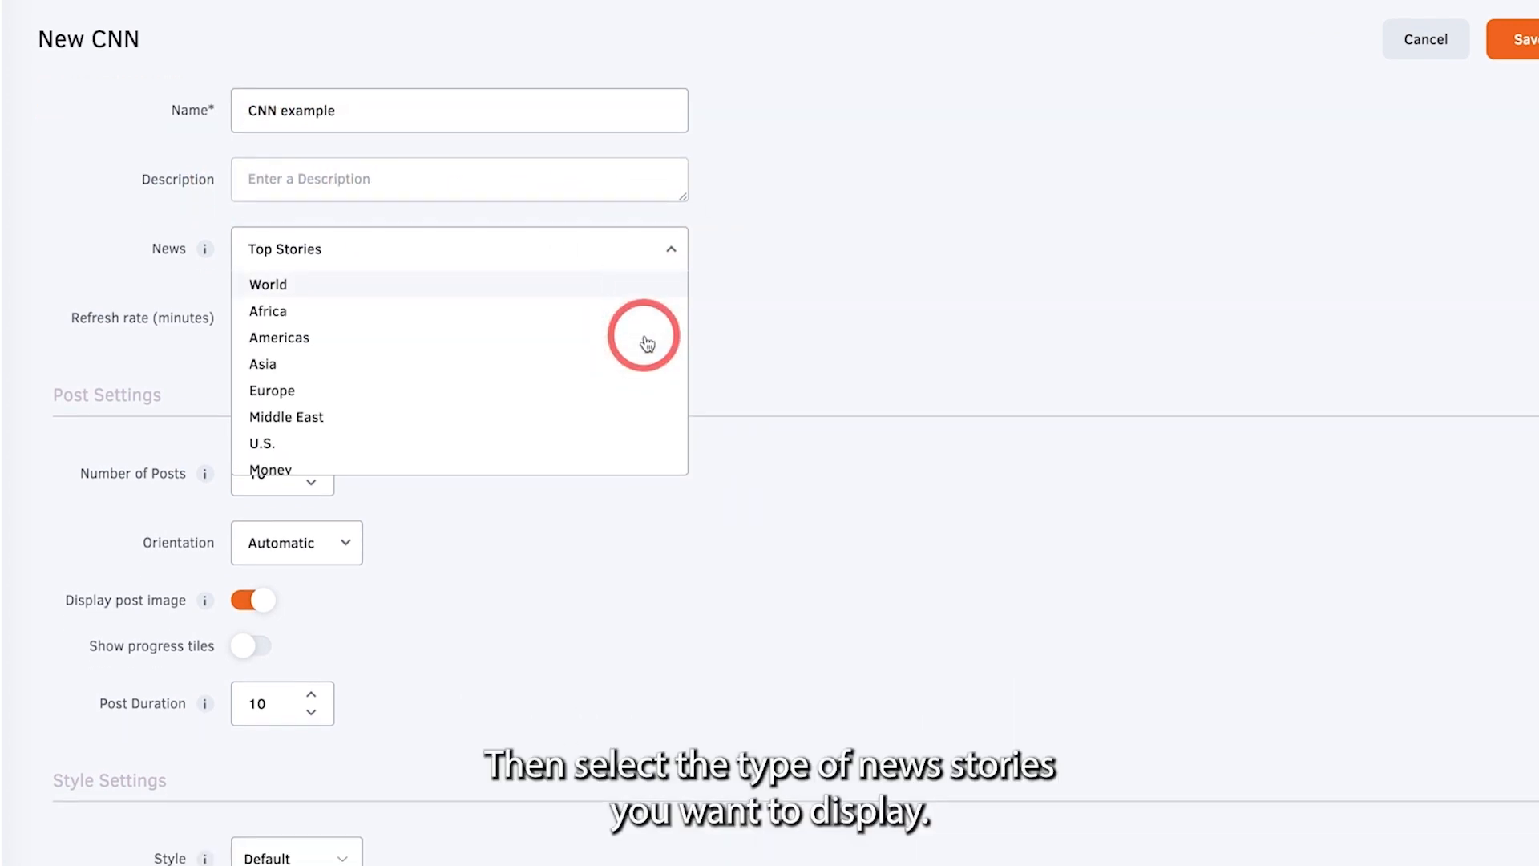
left_click(671, 247)
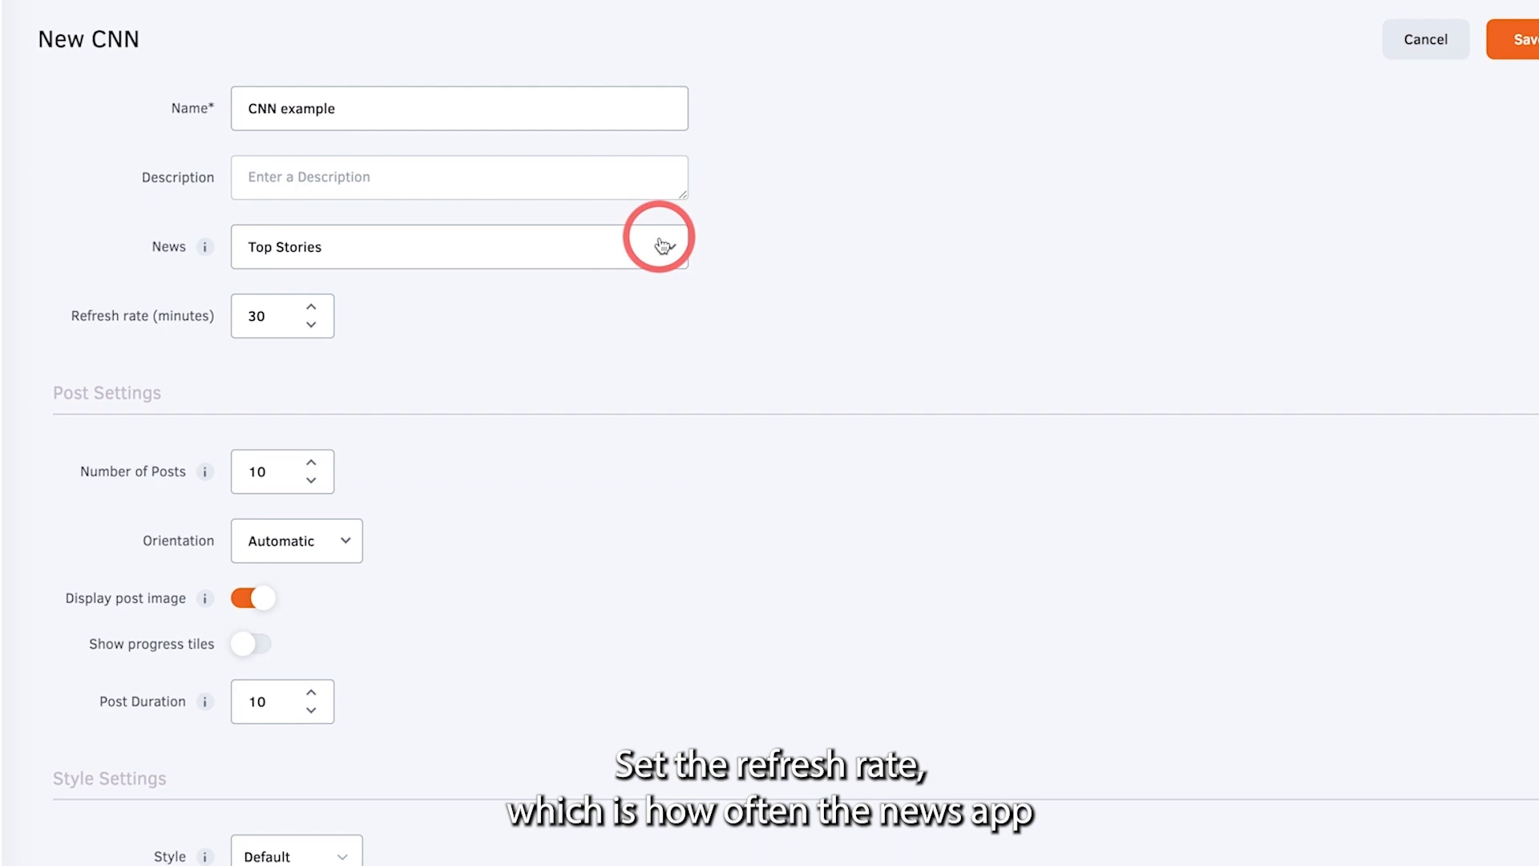
Lower the app's refresh rate to 15 minutes
left_click(309, 326)
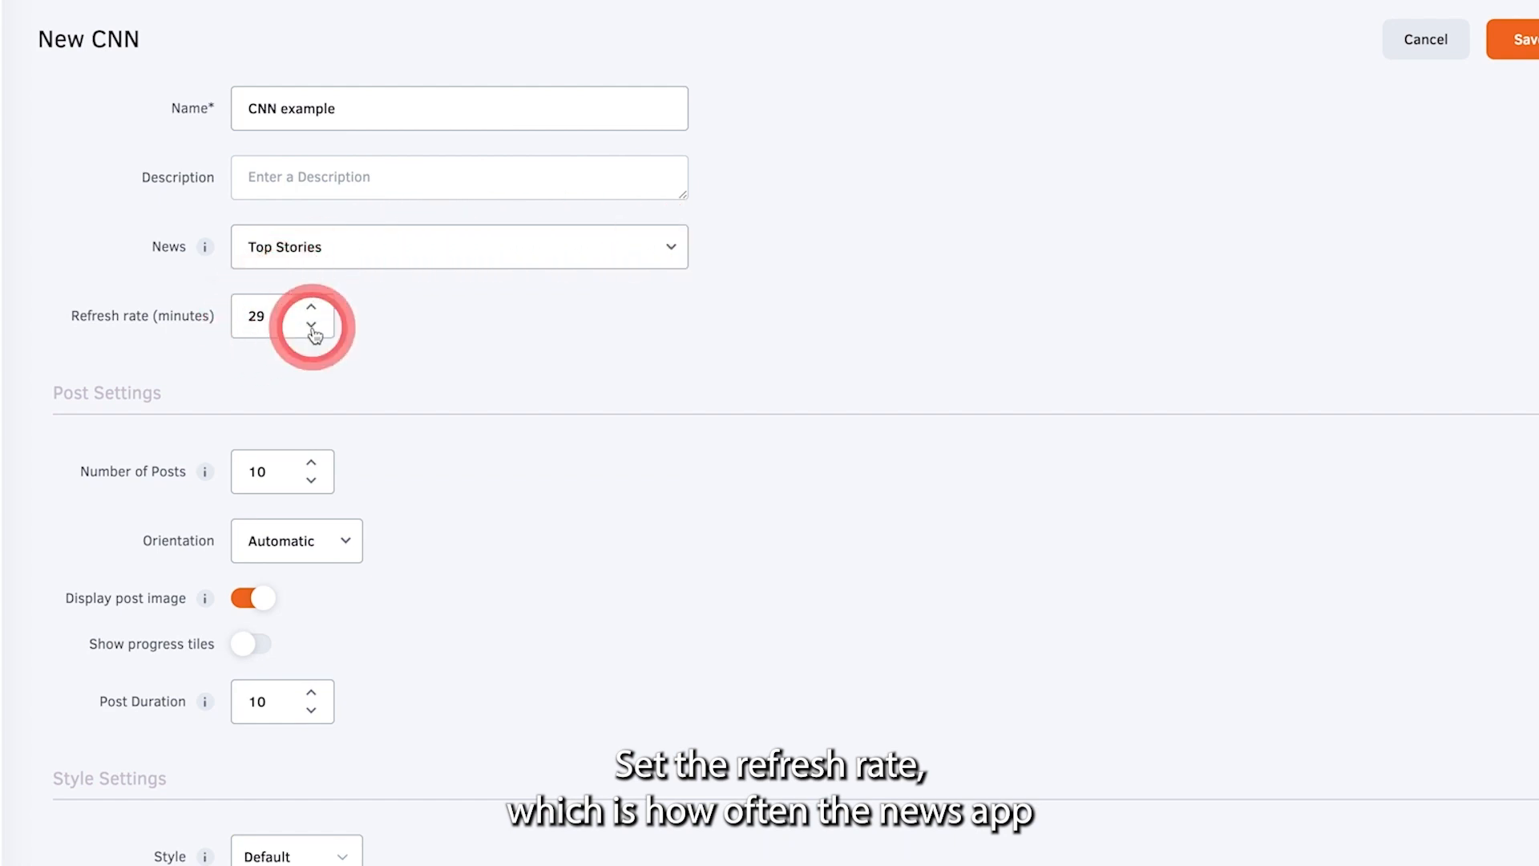
left_click(310, 330)
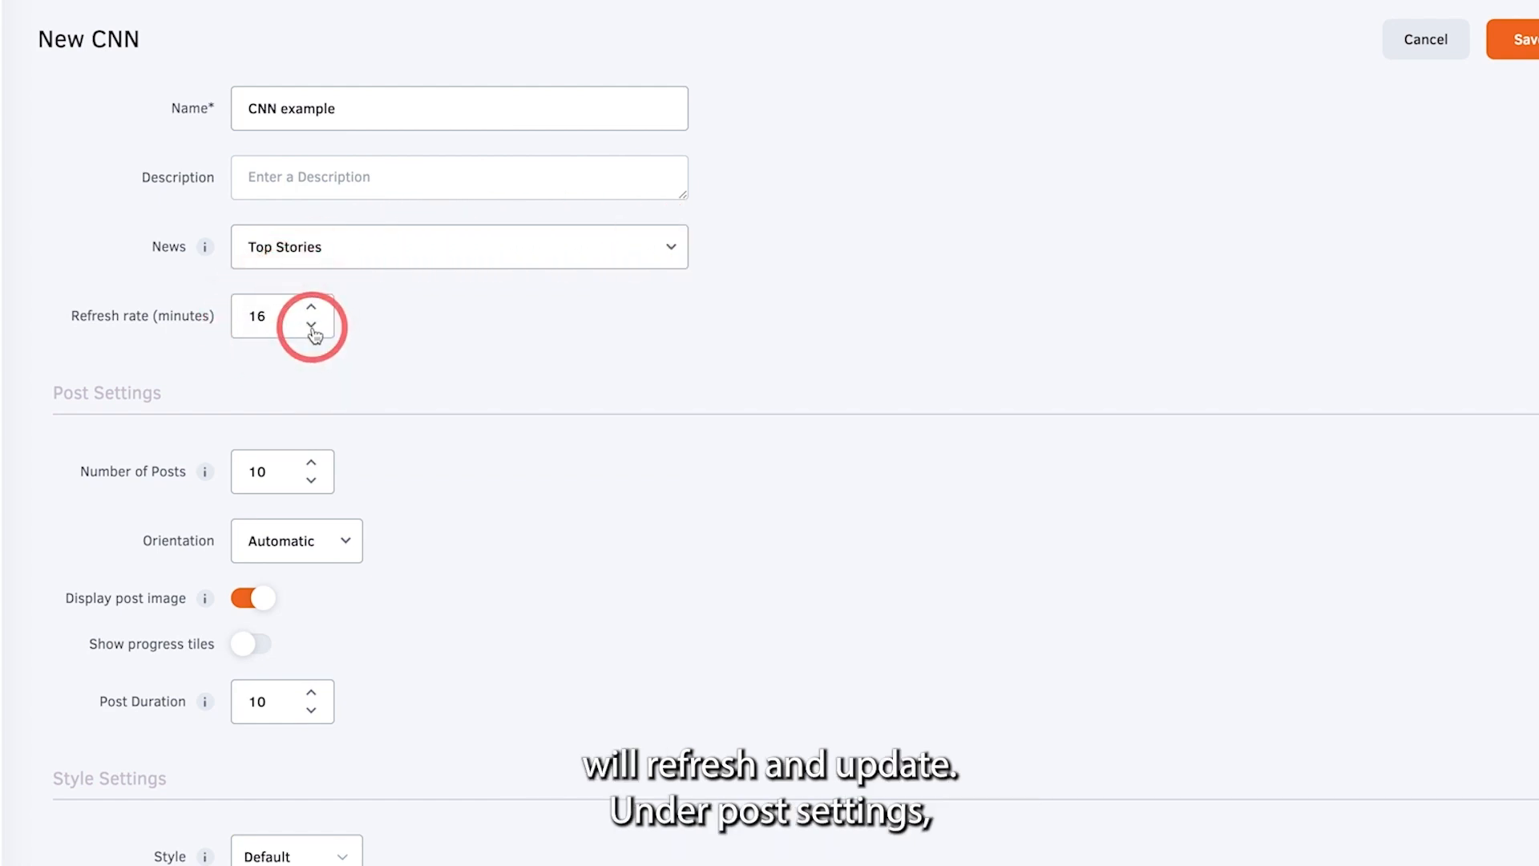
left_click(311, 333)
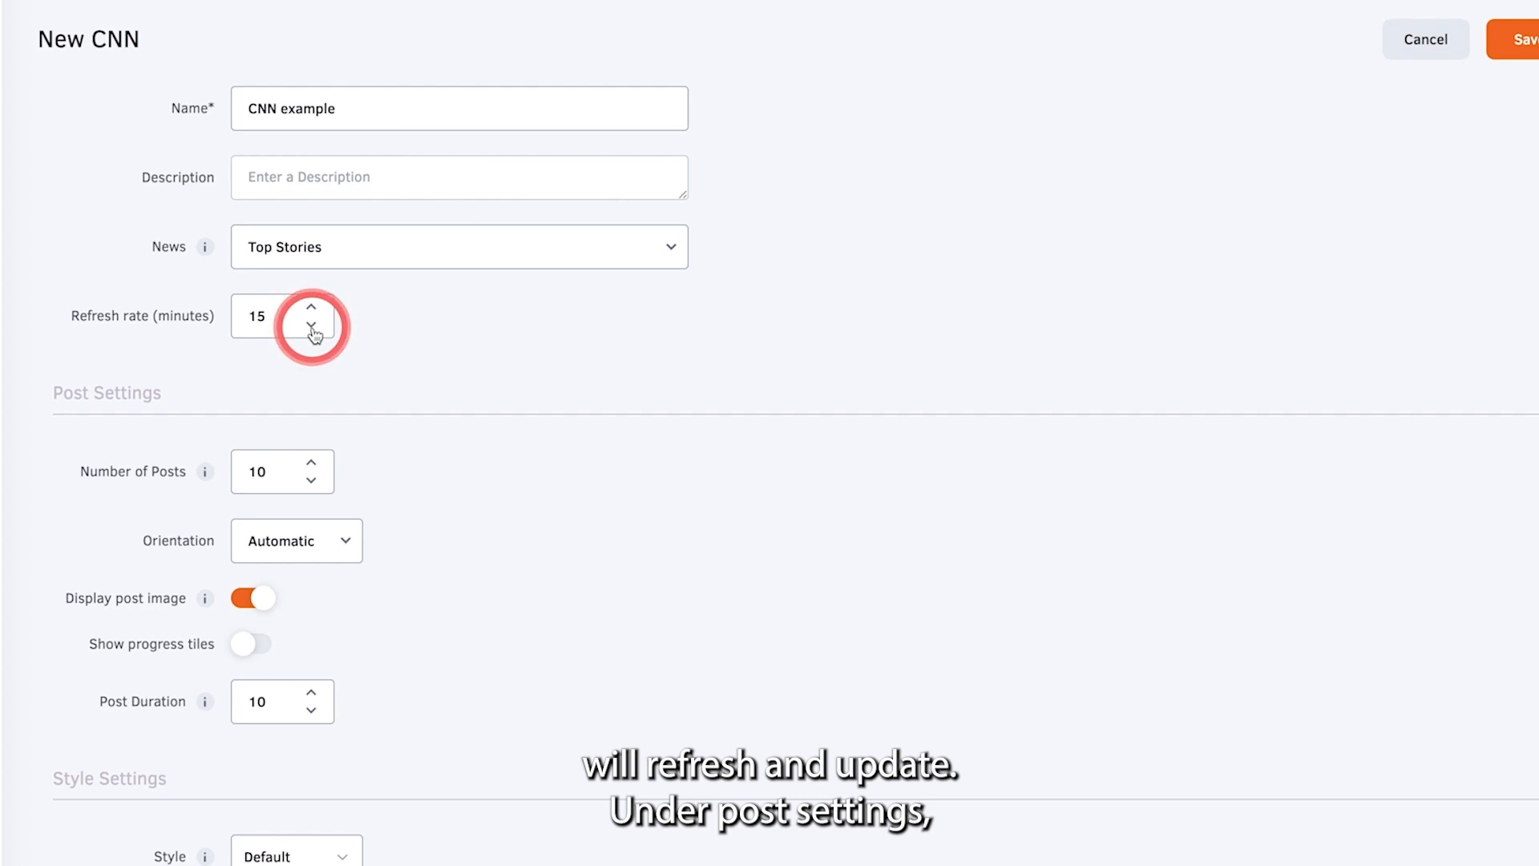
mouse_move(254, 439)
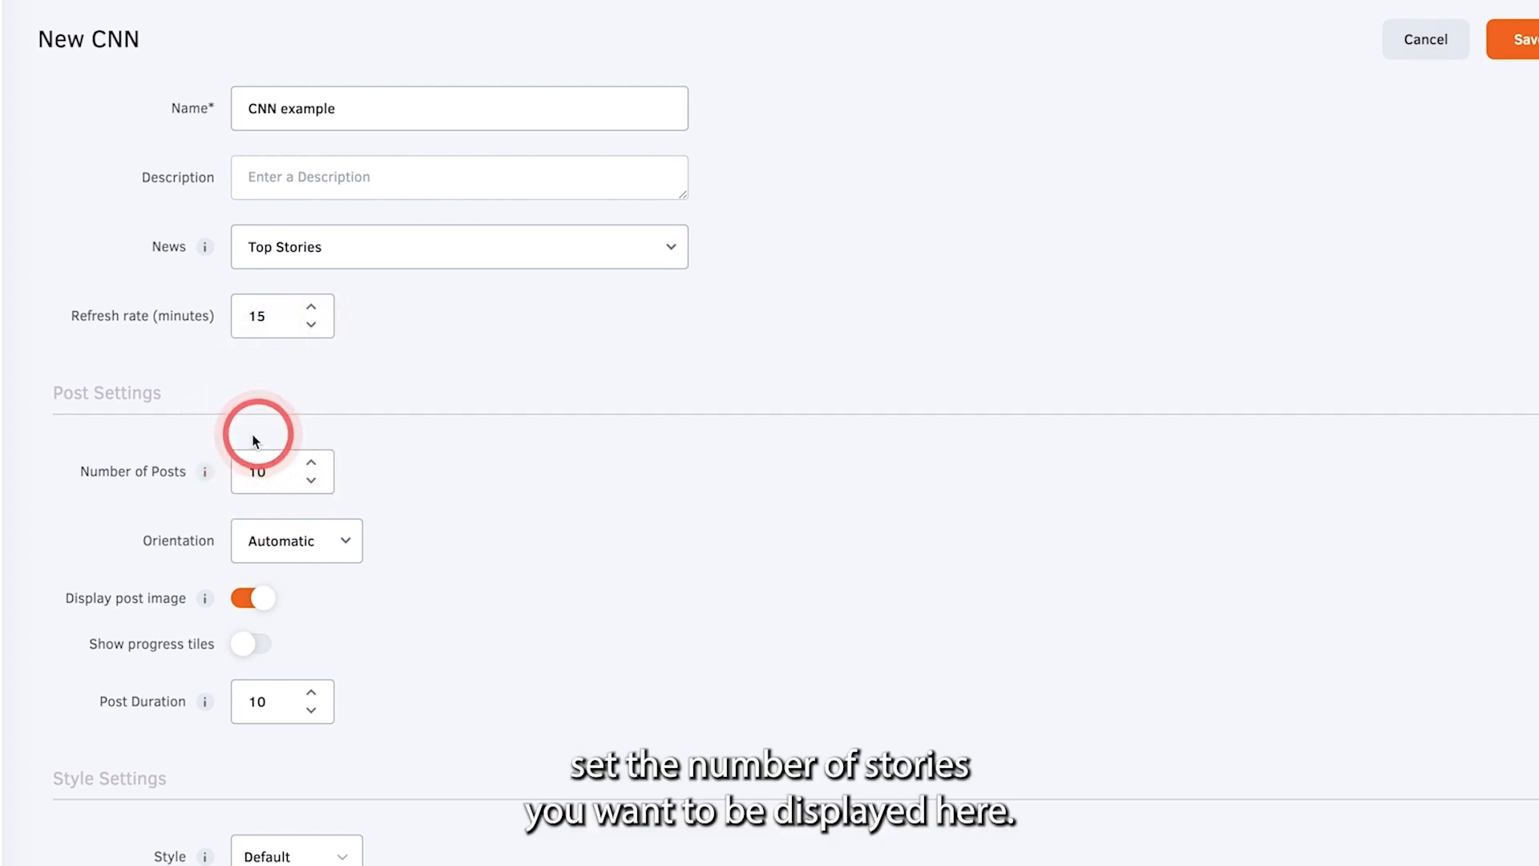
mouse_move(332, 513)
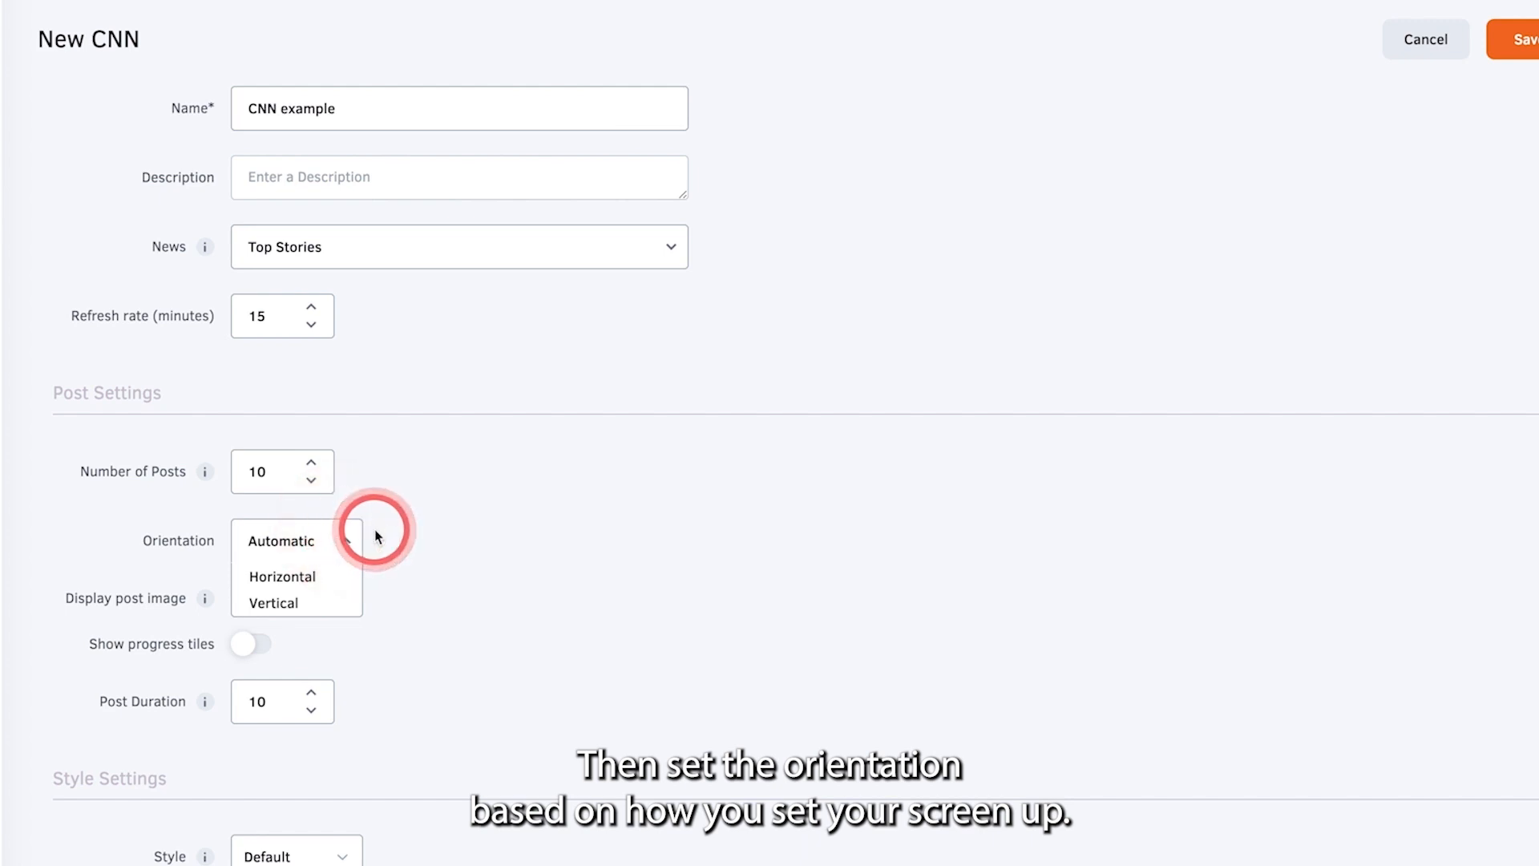
Keep Automatic orientation and post images shown, toggle the news logo, and set post duration to 15 seconds
left_click(282, 540)
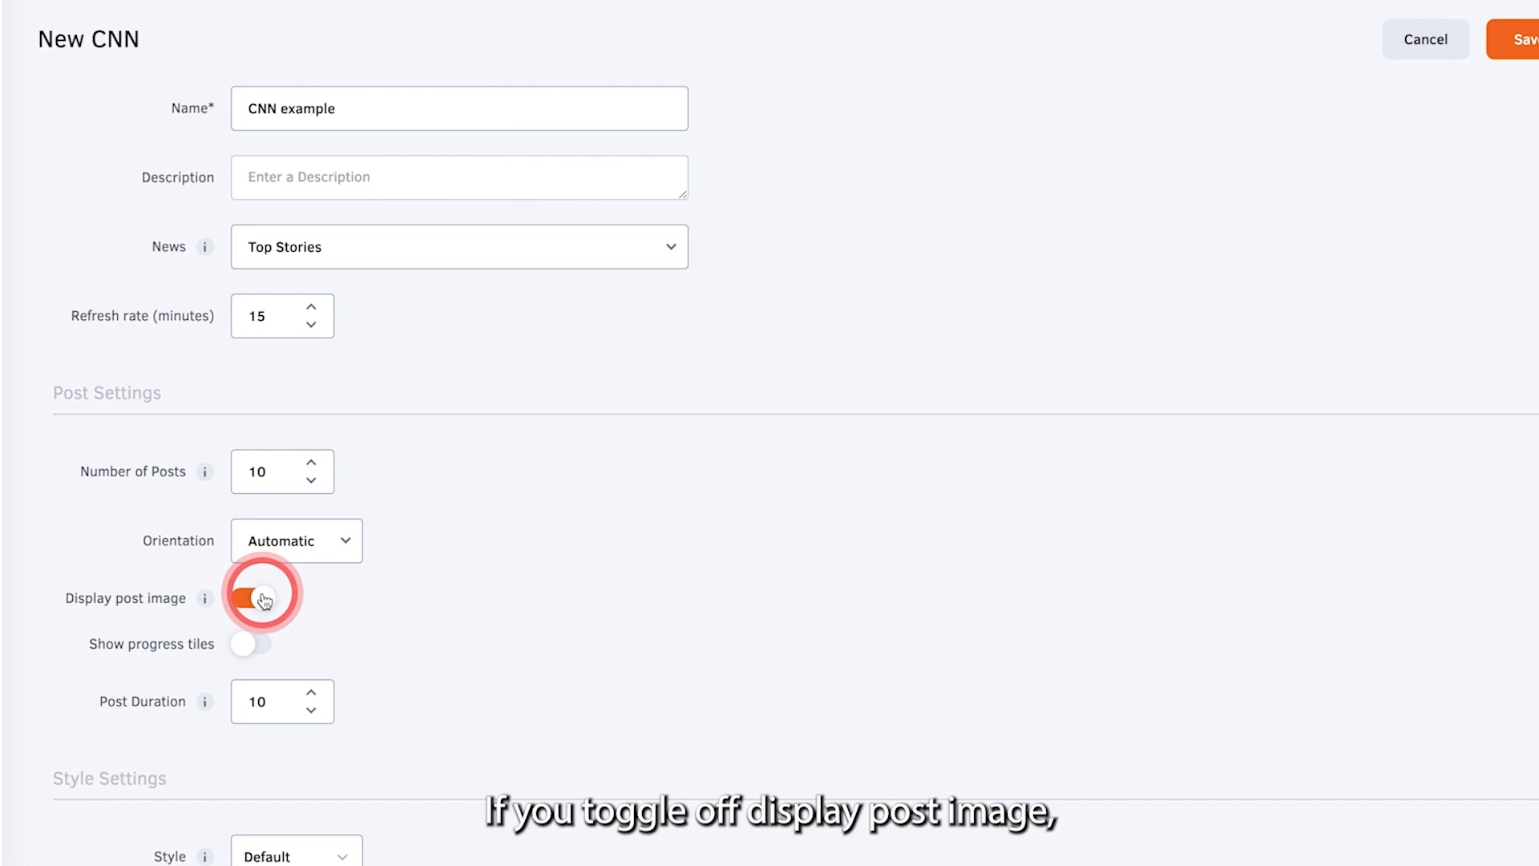
left_click(261, 598)
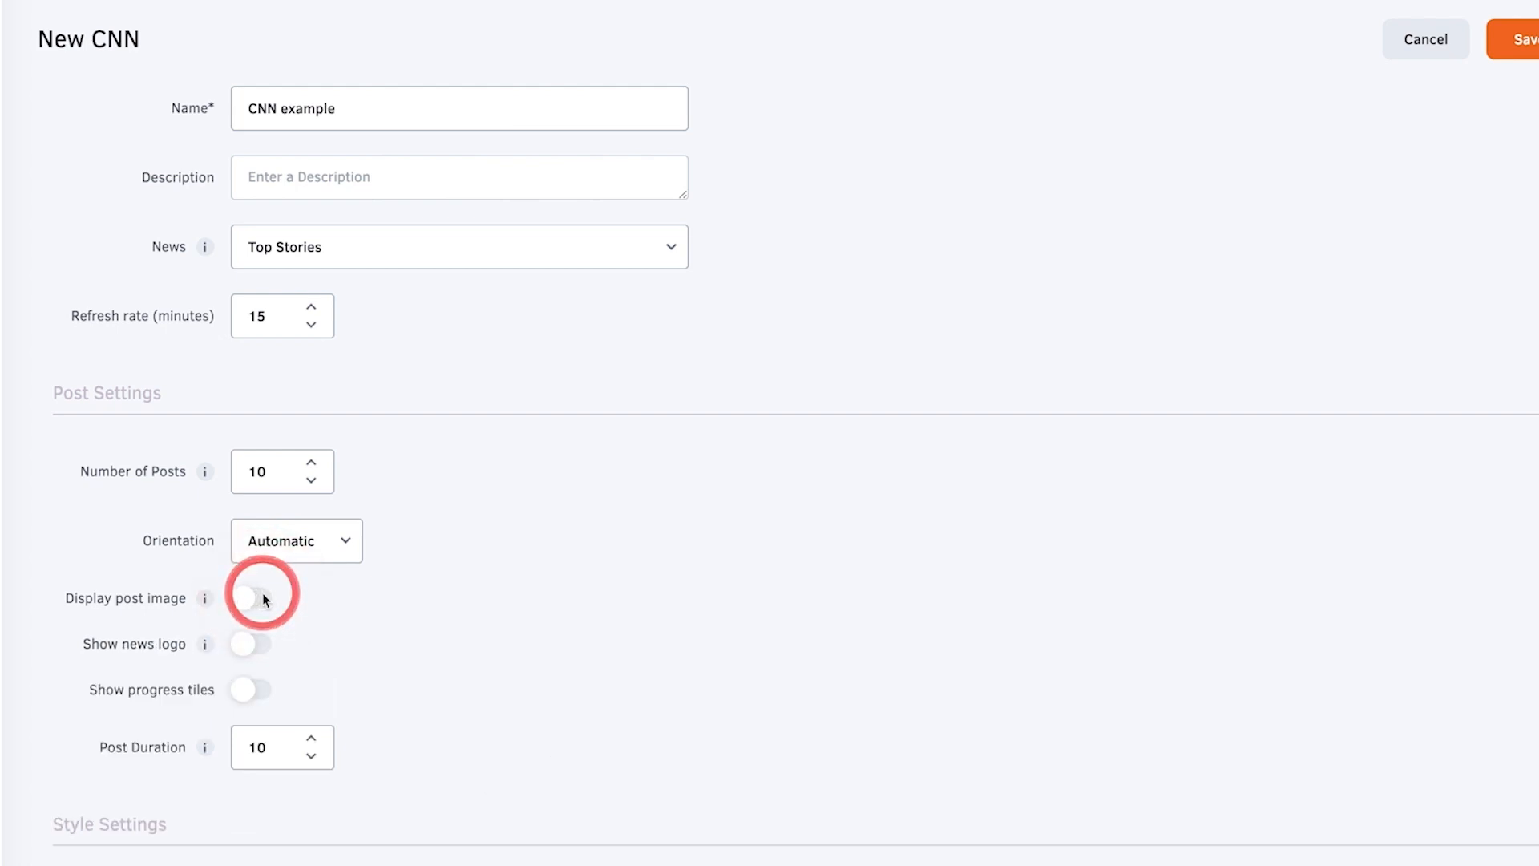
left_click(250, 645)
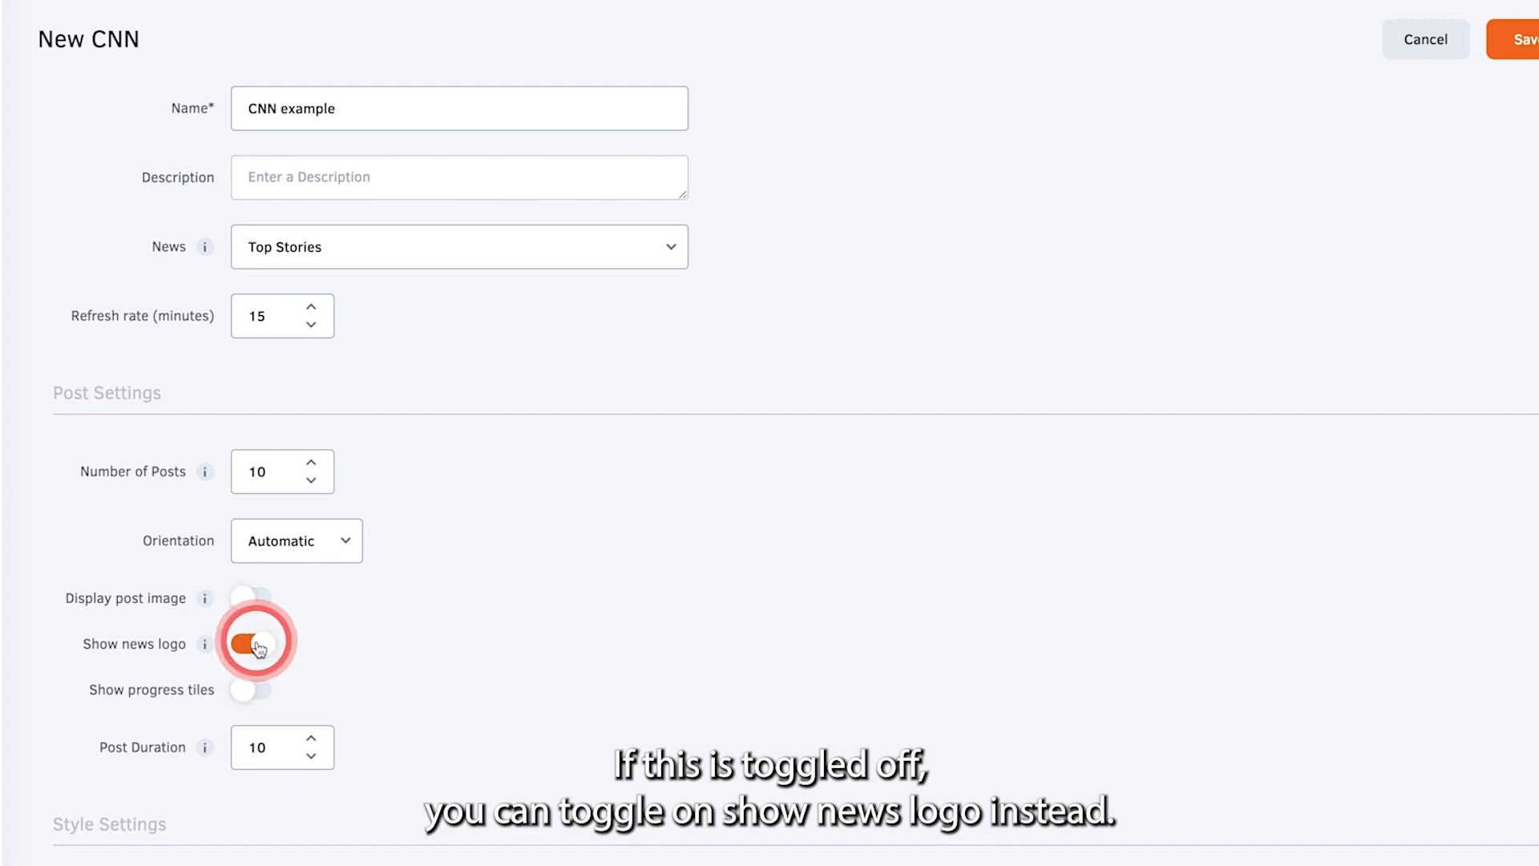
left_click(253, 598)
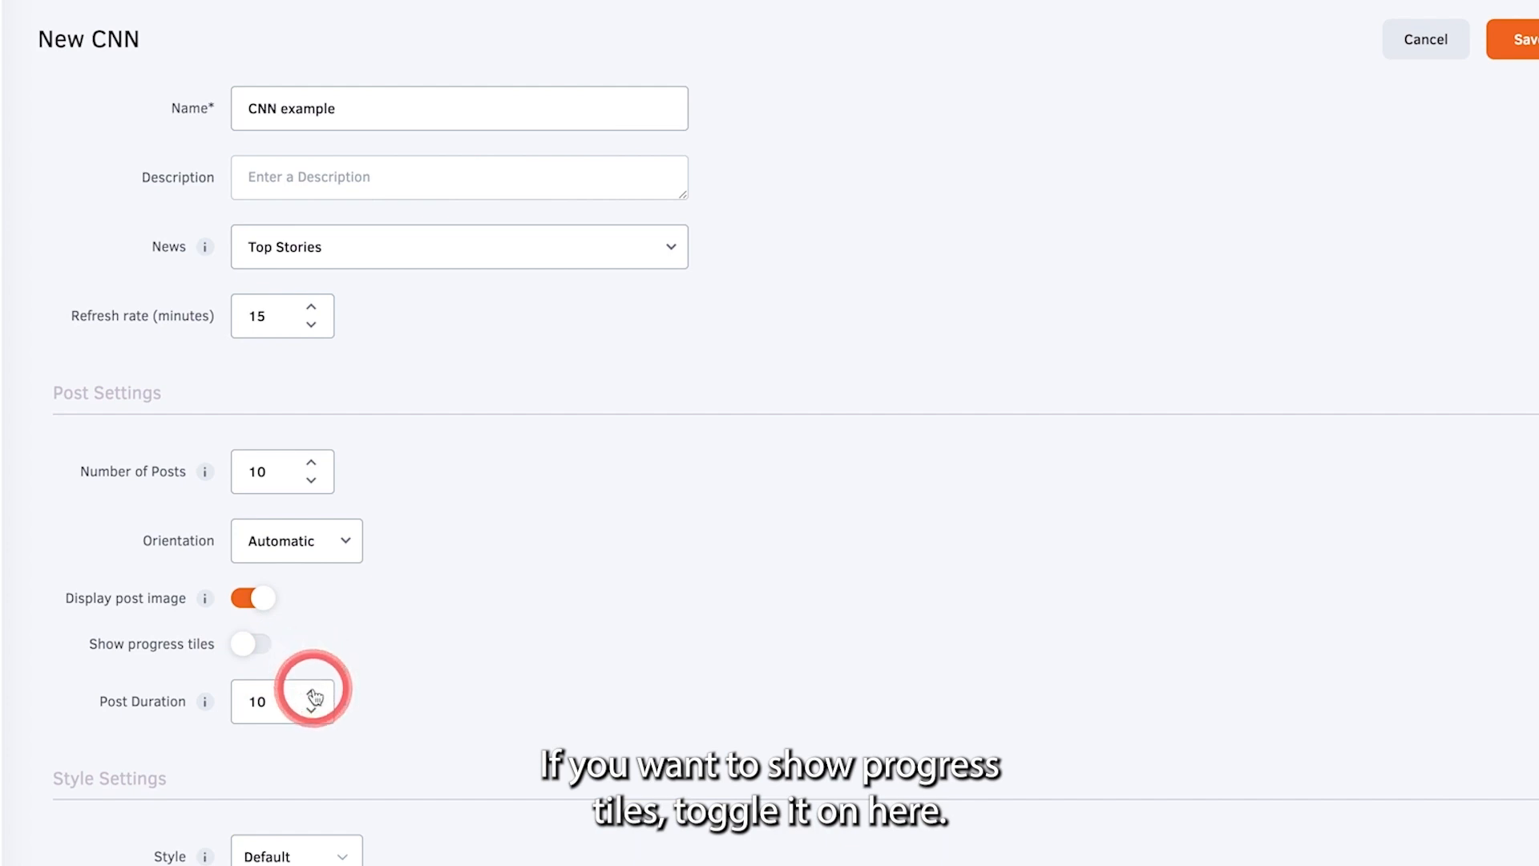
left_click(311, 693)
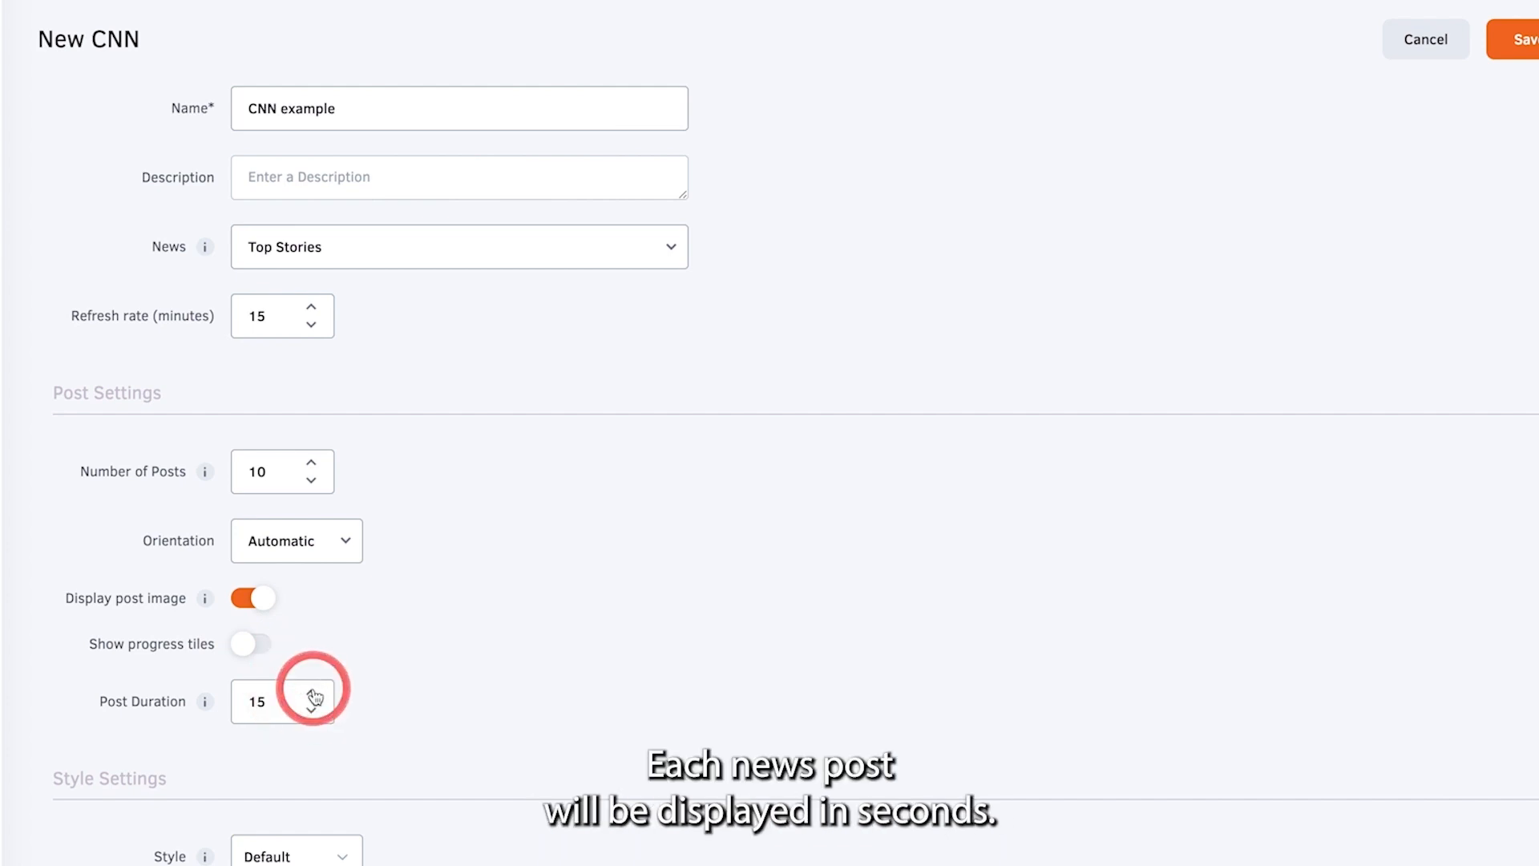
mouse_move(412, 712)
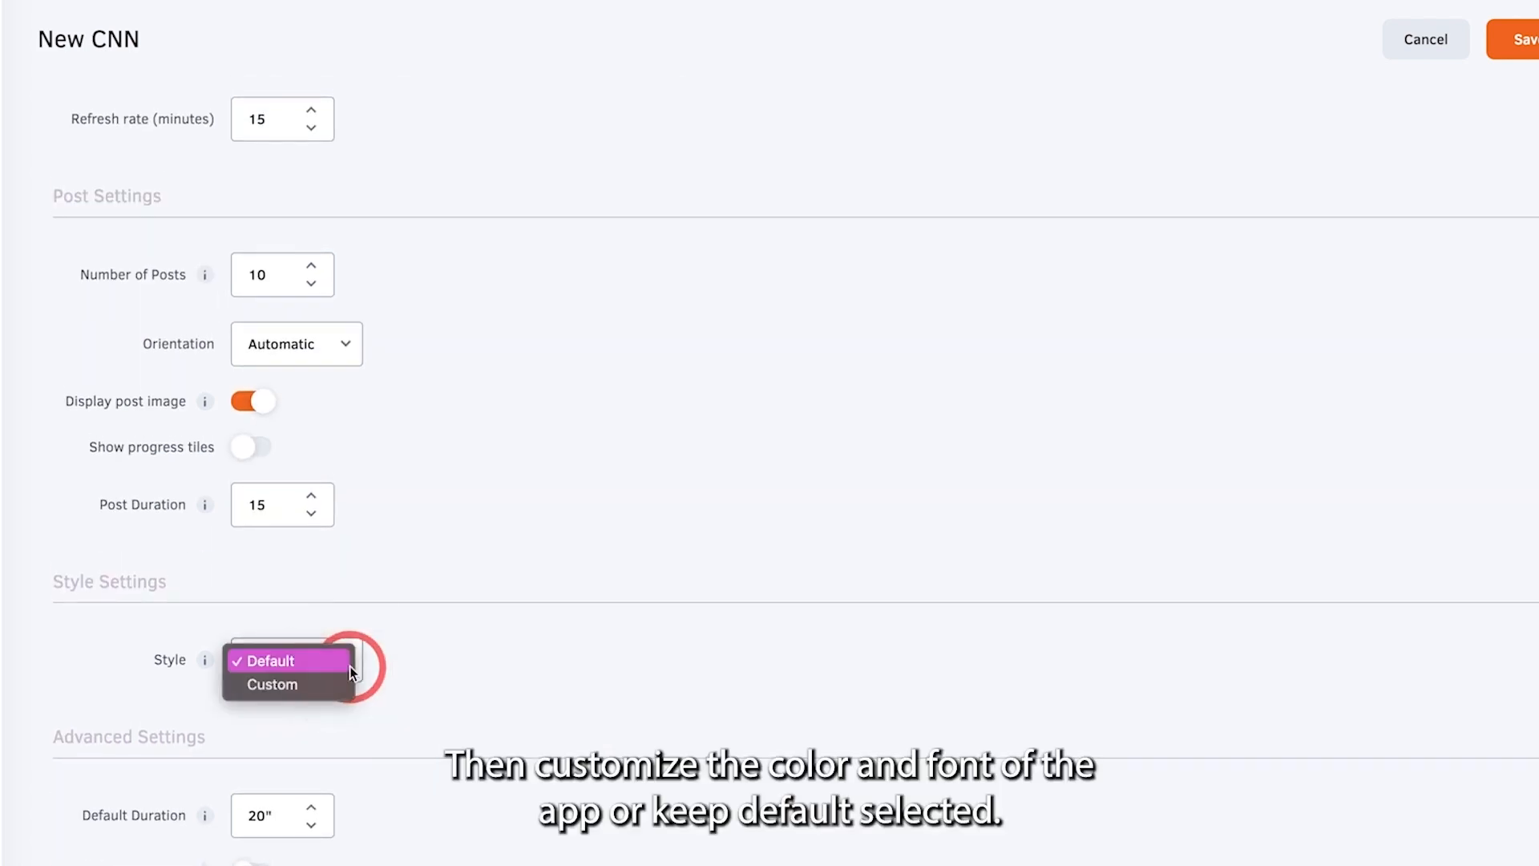
Keep the Default style, leave availability dates off, and save the CNN example app
left_click(287, 659)
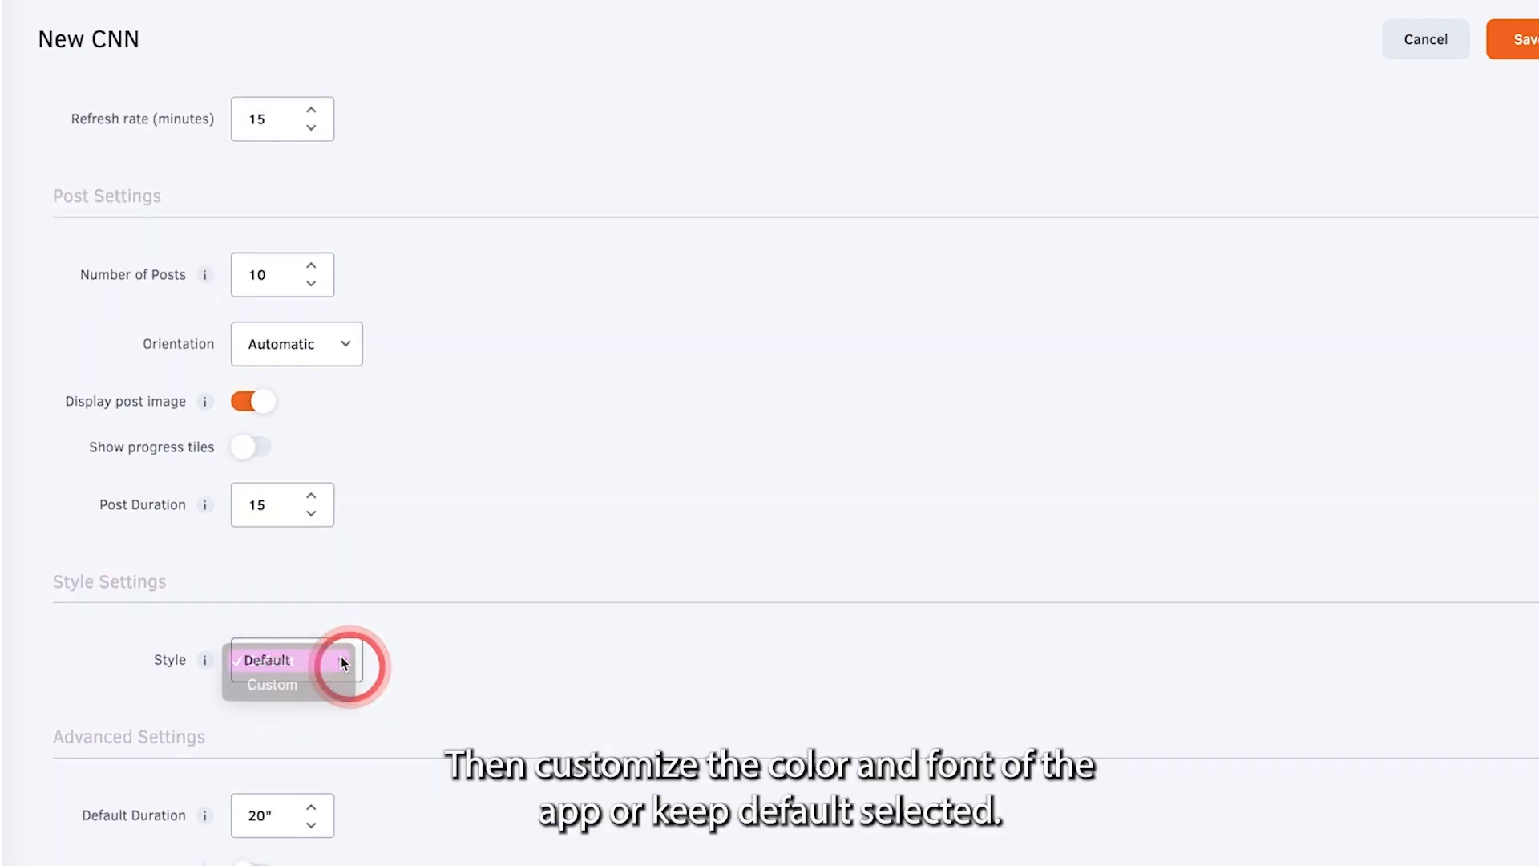
scroll("down", 3)
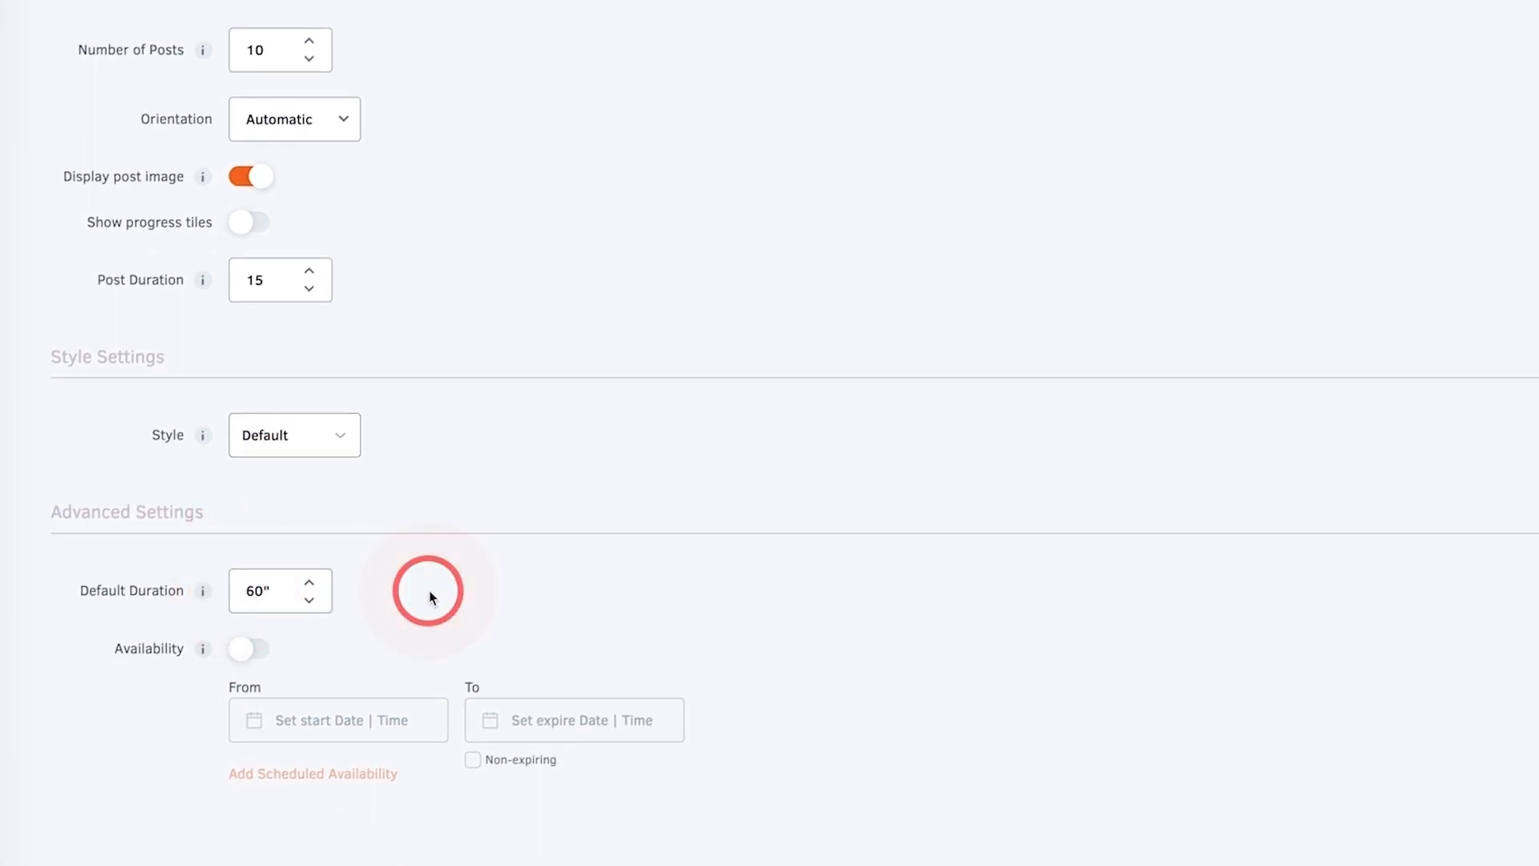
mouse_move(250, 650)
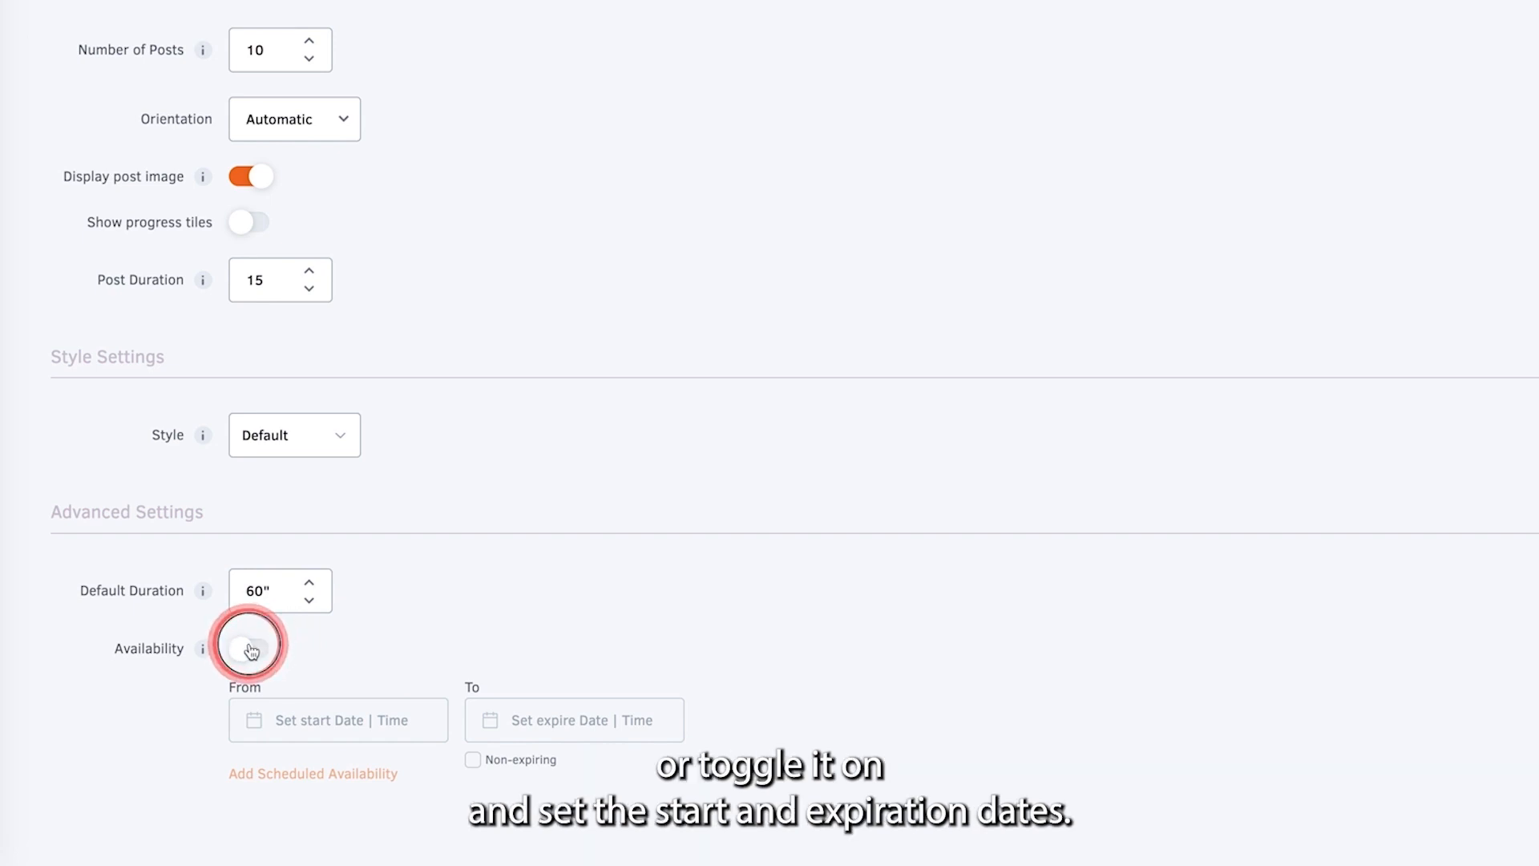
left_click(251, 650)
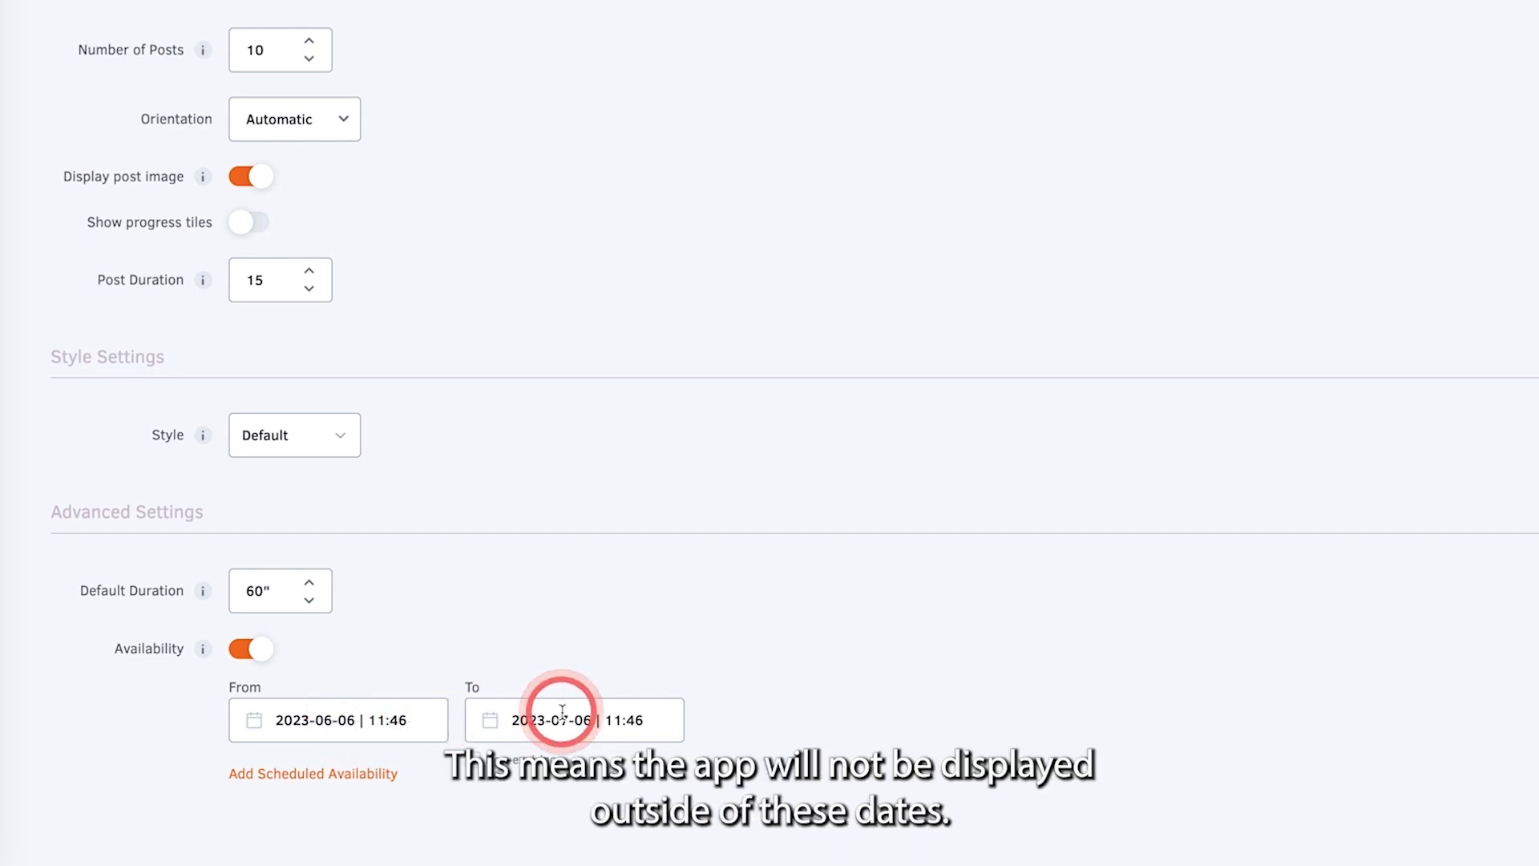
left_click(250, 649)
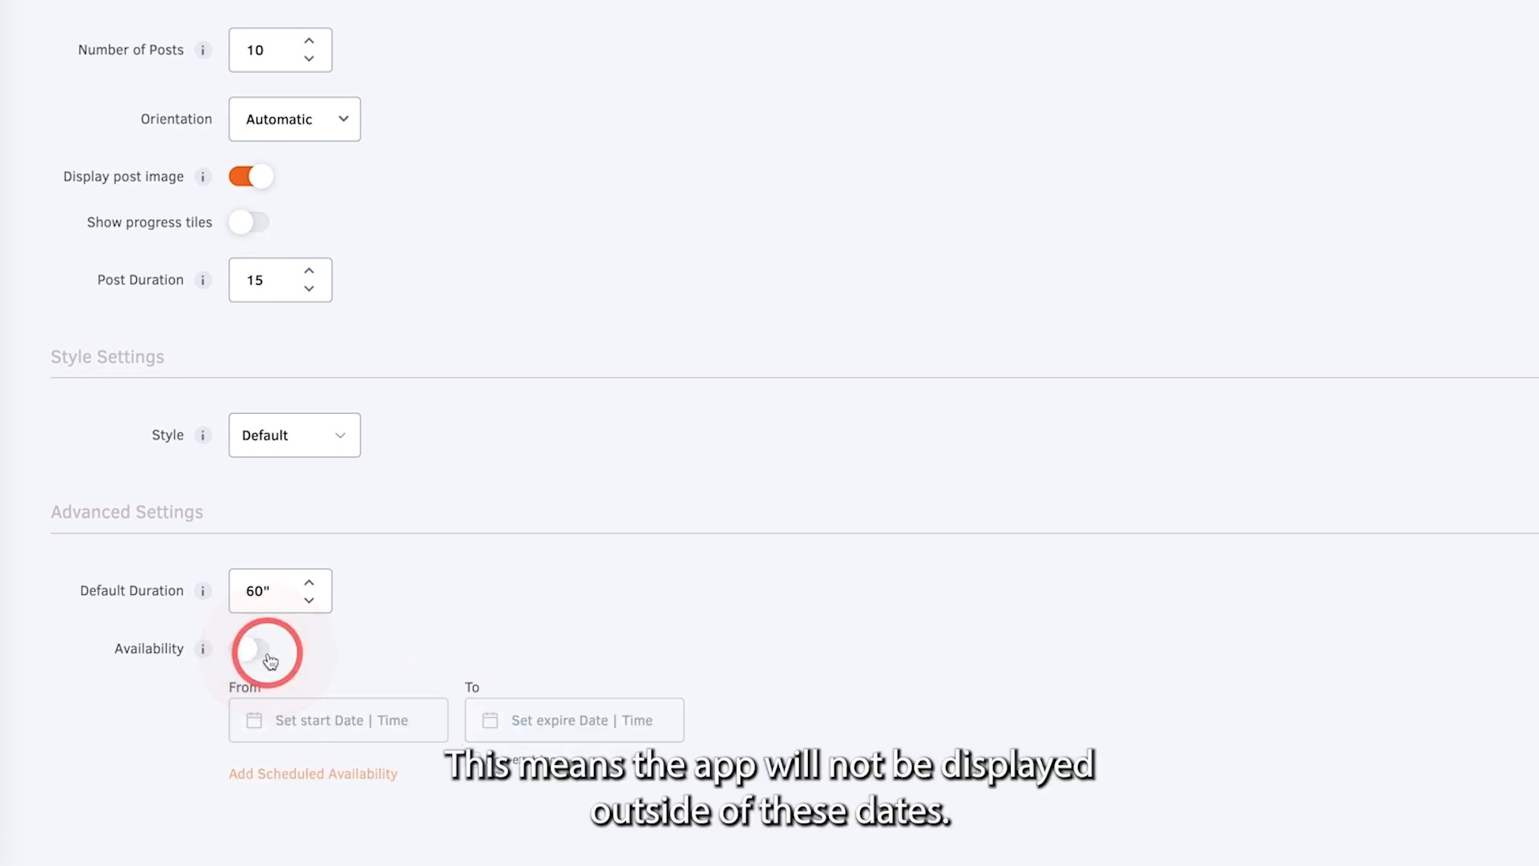
left_click(1483, 67)
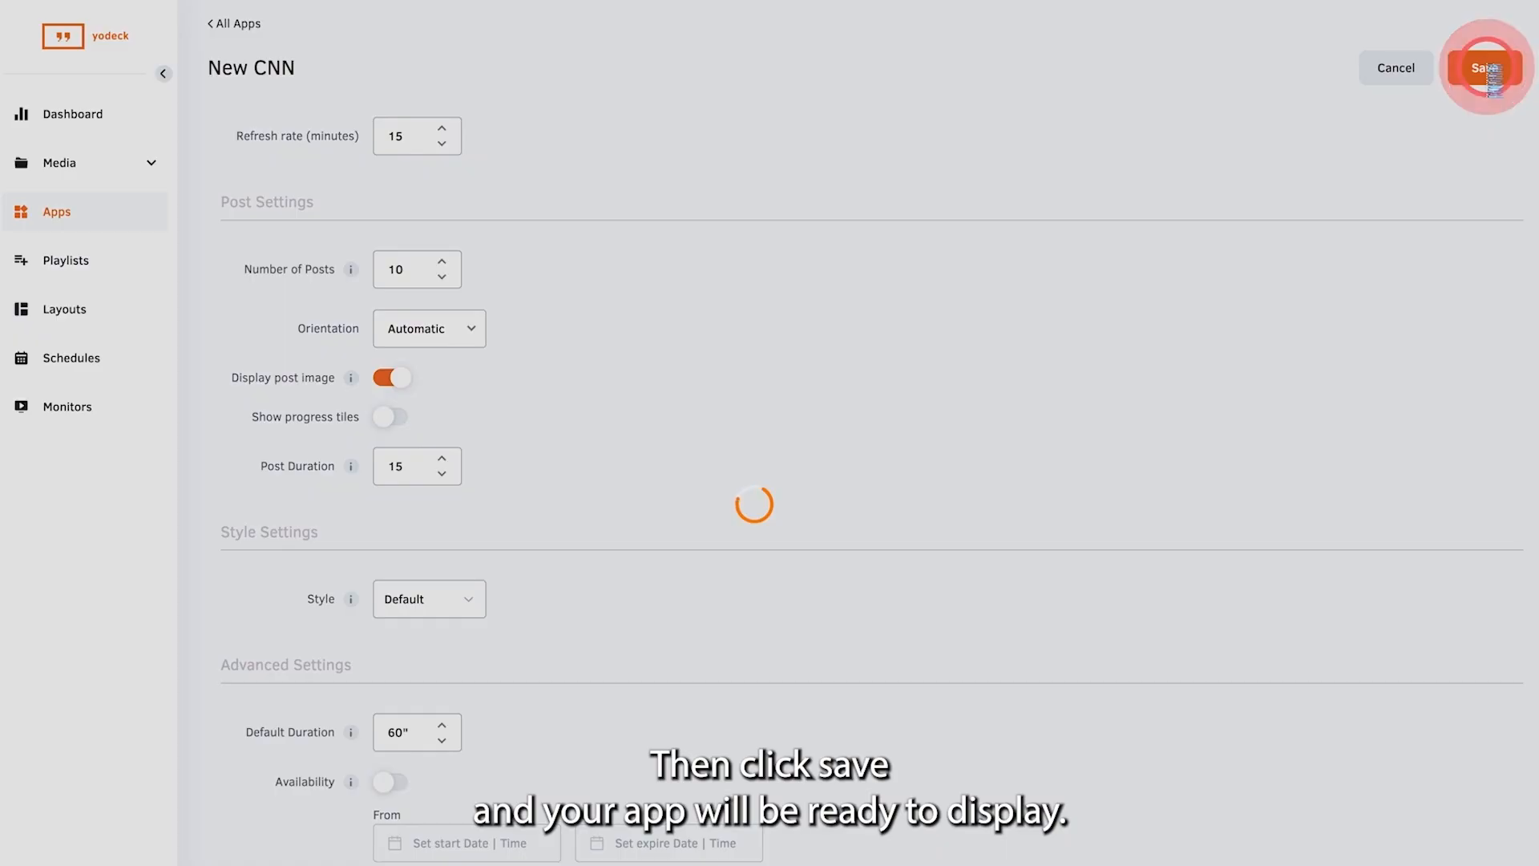